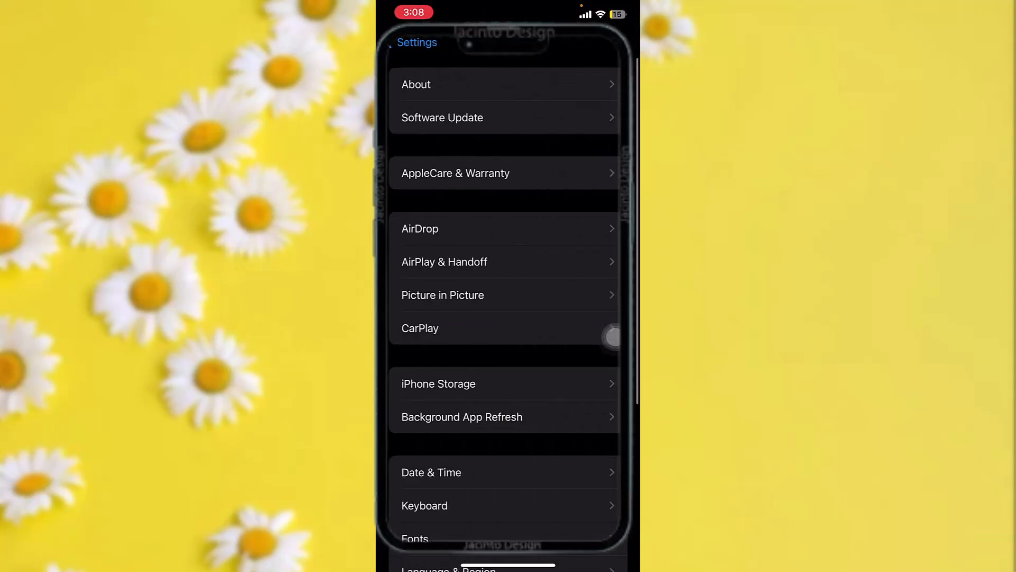
# Step: Show the Photos app's storage details from iPhone Storage, with 3.87 GB of Documents & Data
pyautogui.click(438, 383)
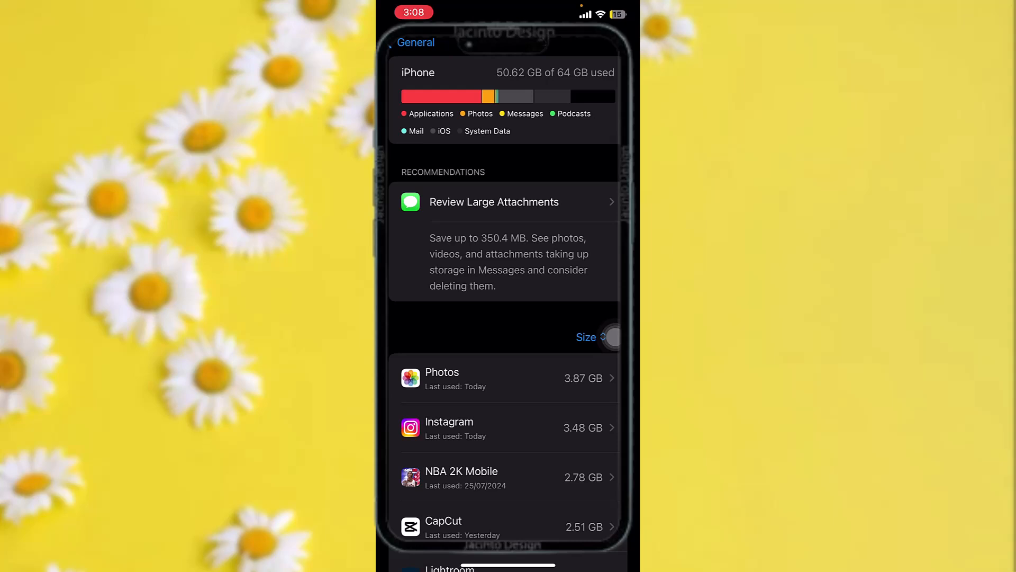
pyautogui.click(443, 378)
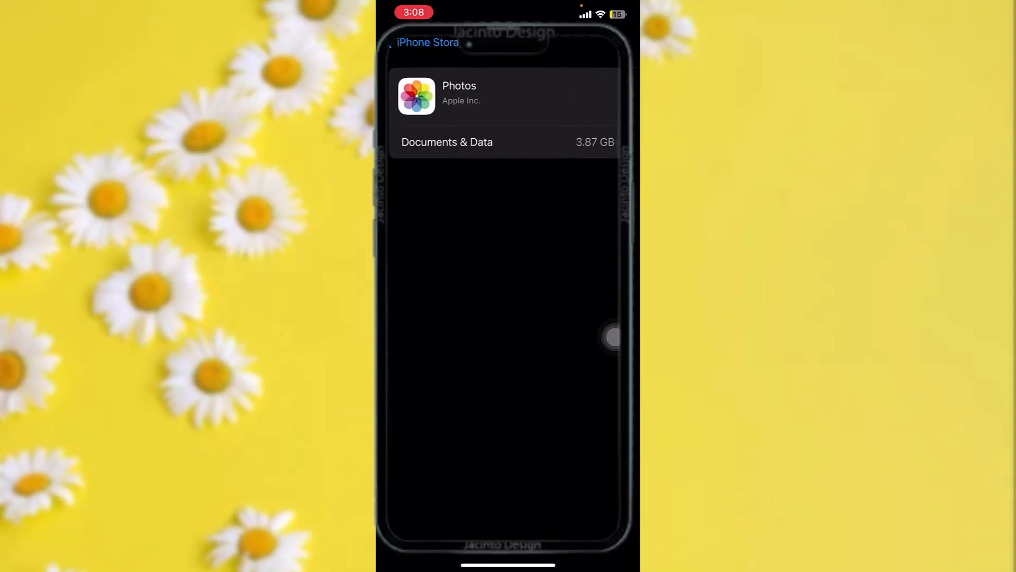